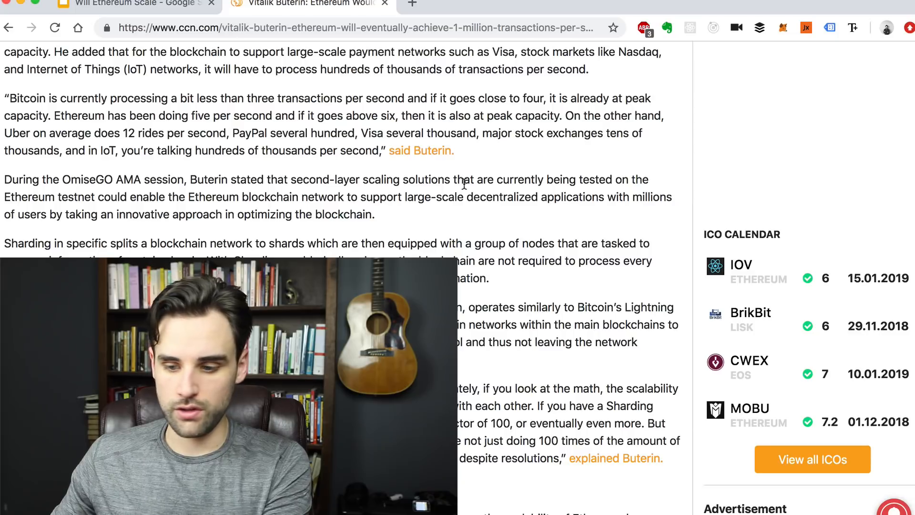
scroll("down", 3)
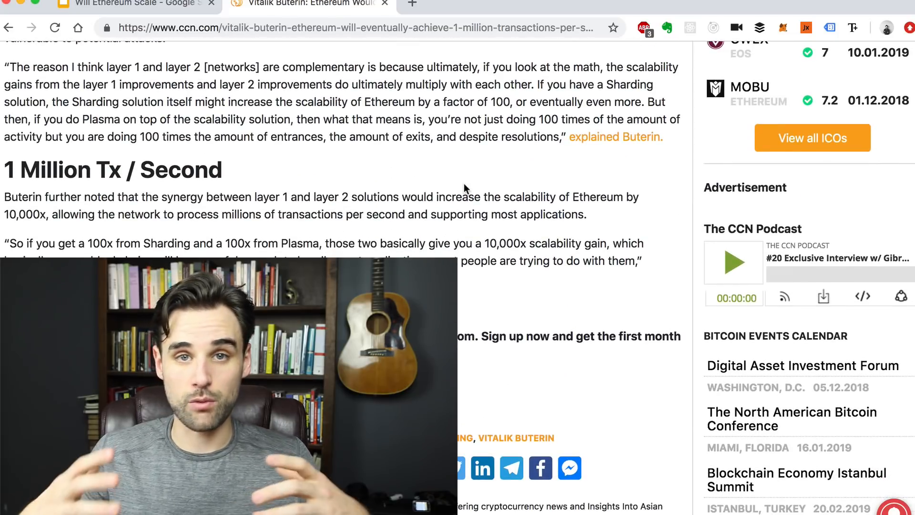